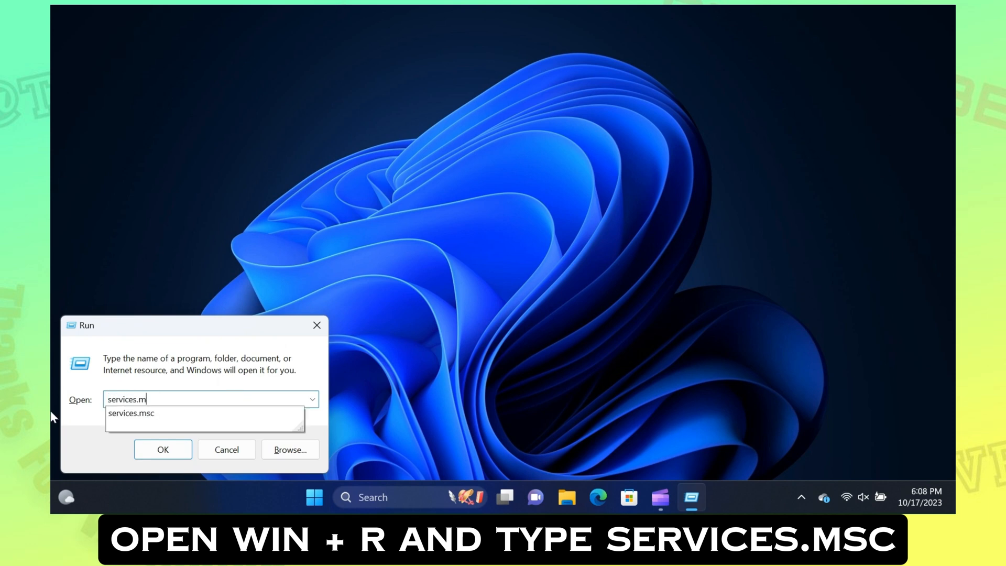
- Launch services.msc from the Run dialog to open the Services console
click(163, 450)
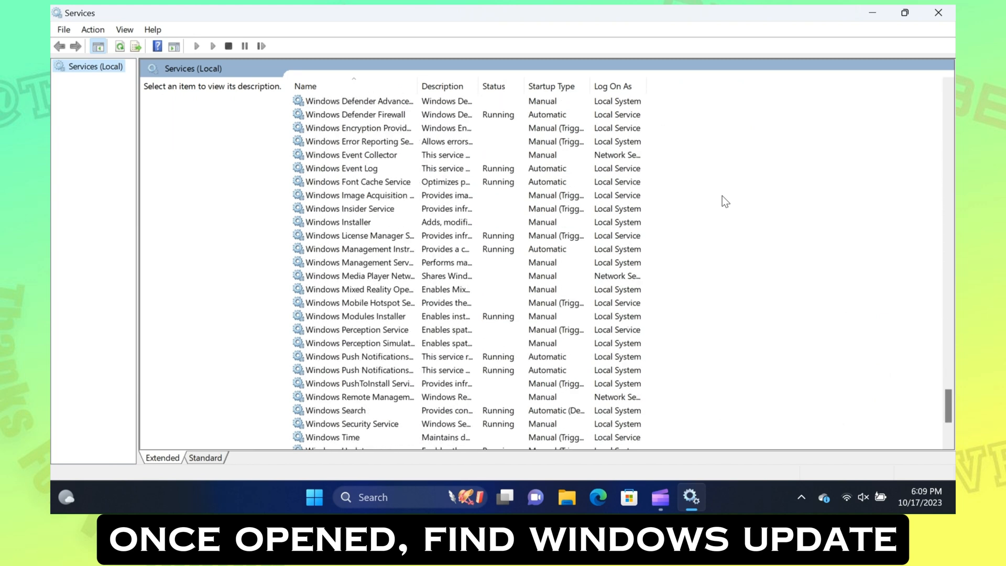
- Stop the Windows Update service from its context menu in Services
right_click(334, 410)
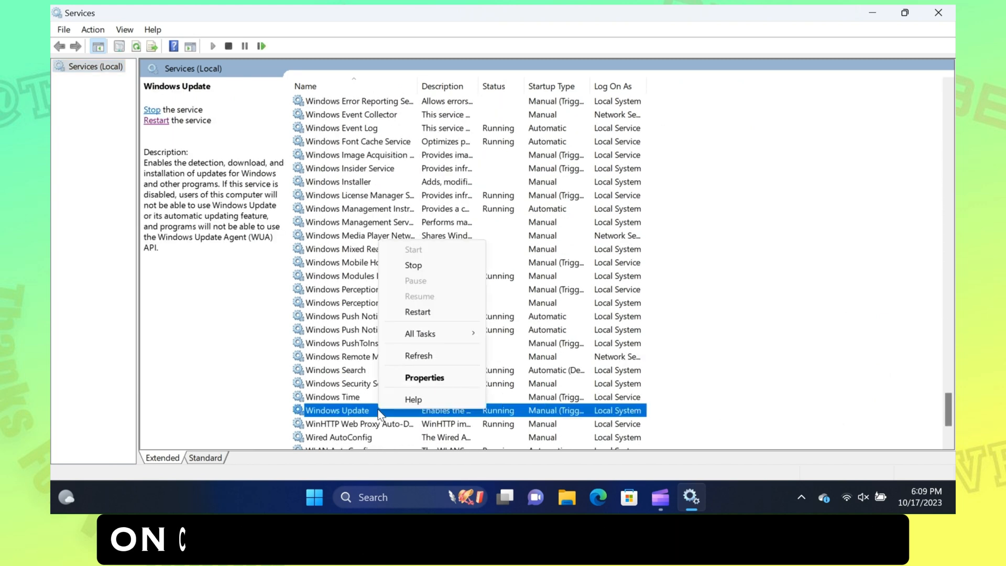
click(413, 265)
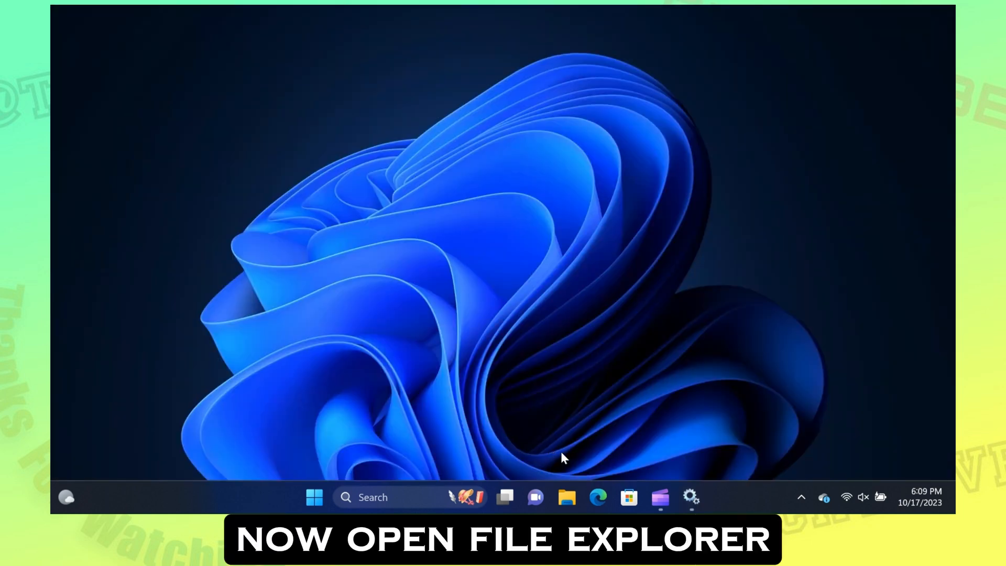
- Browse File Explorer to C:\Windows\SoftwareDistribution\Download and select both folders inside
click(566, 497)
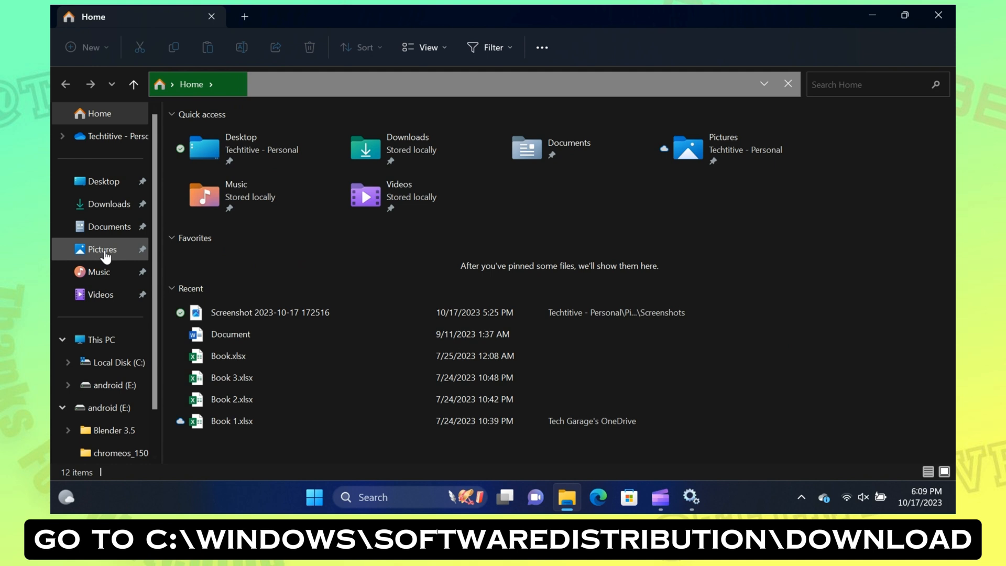
click(100, 339)
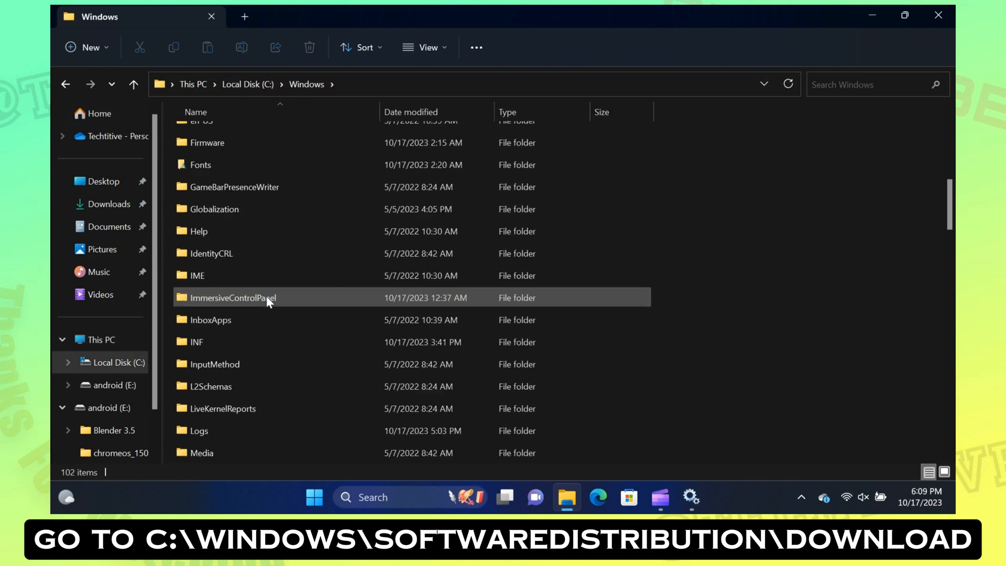
scroll(down, 3)
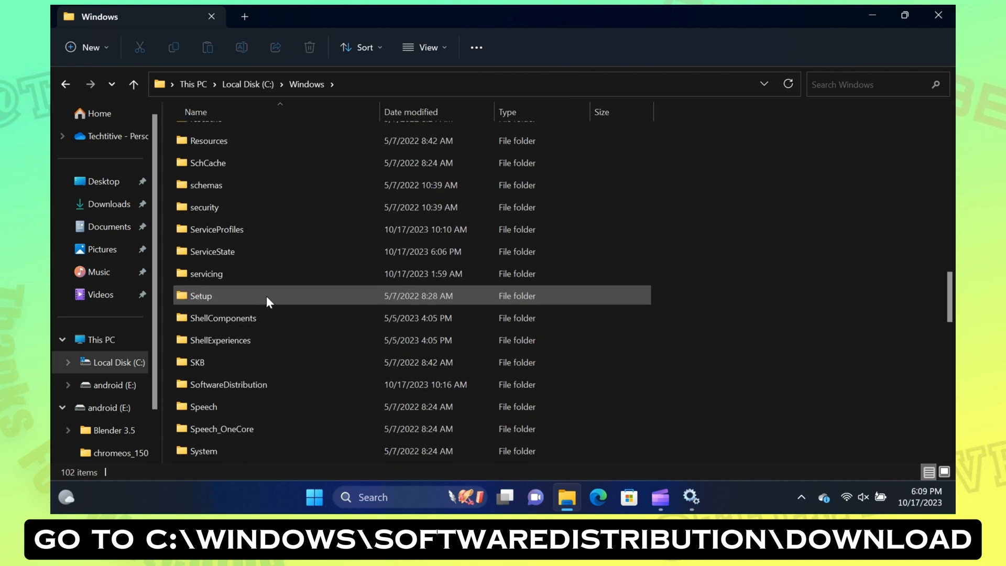
double_click(228, 385)
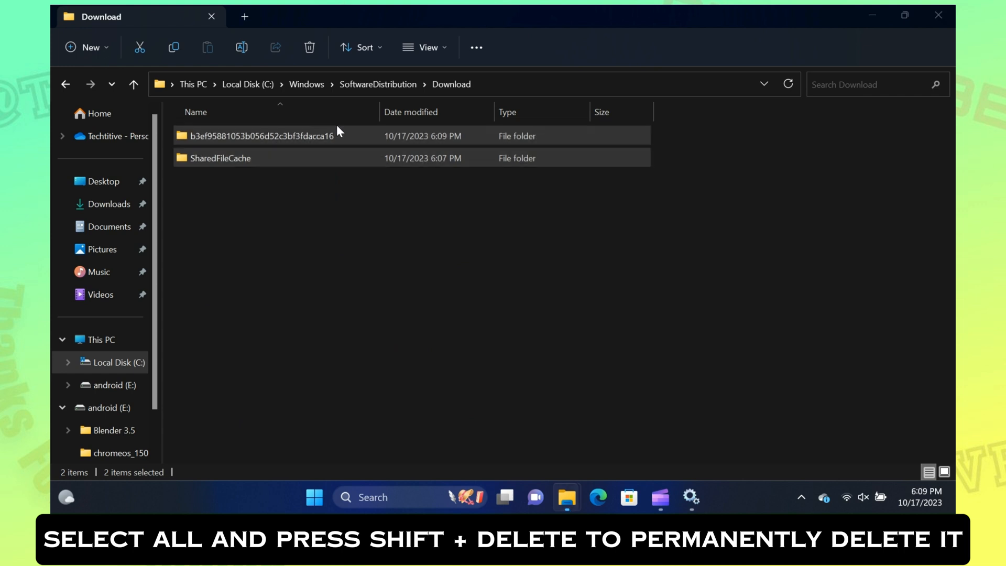
- Permanently delete the Download folder's contents, granting administrator permission to continue
key(shift+delete)
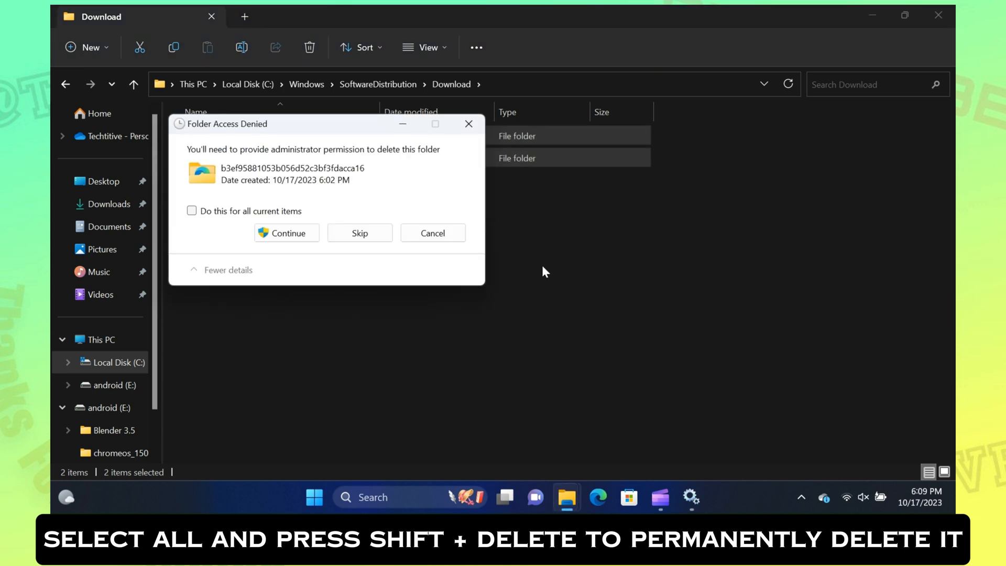
click(286, 233)
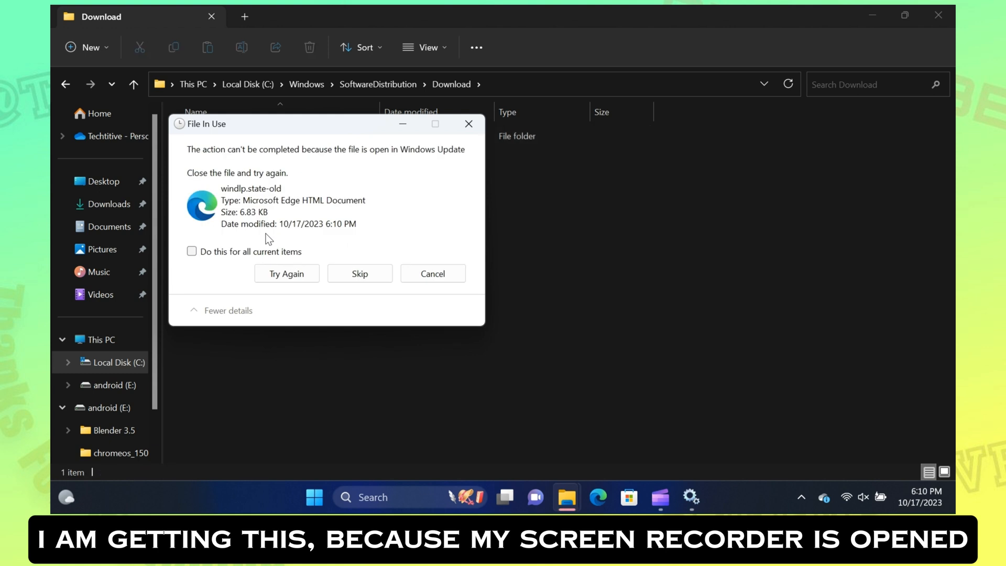
- Skip all remaining in-use files, applying the choice to all current items
click(190, 250)
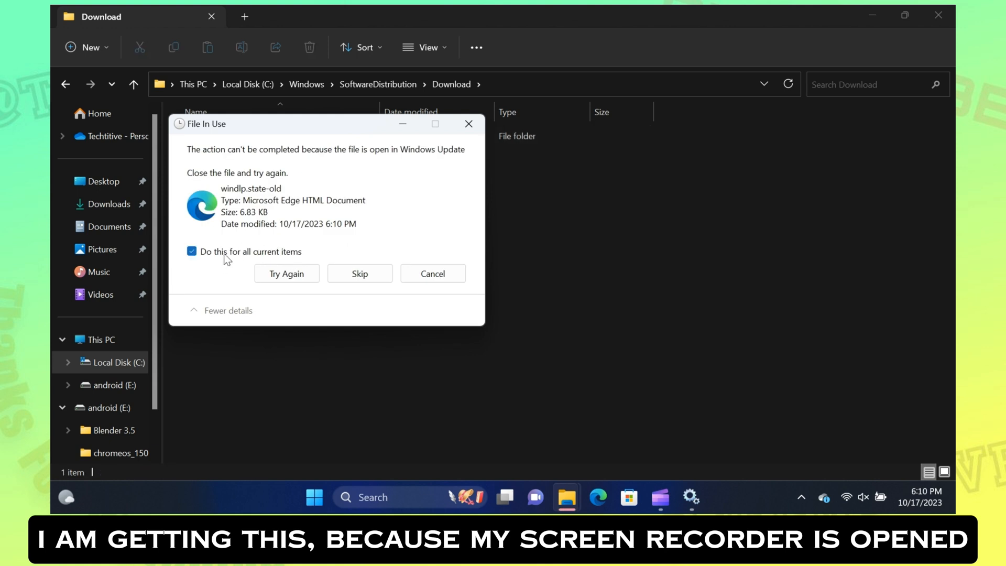
click(359, 274)
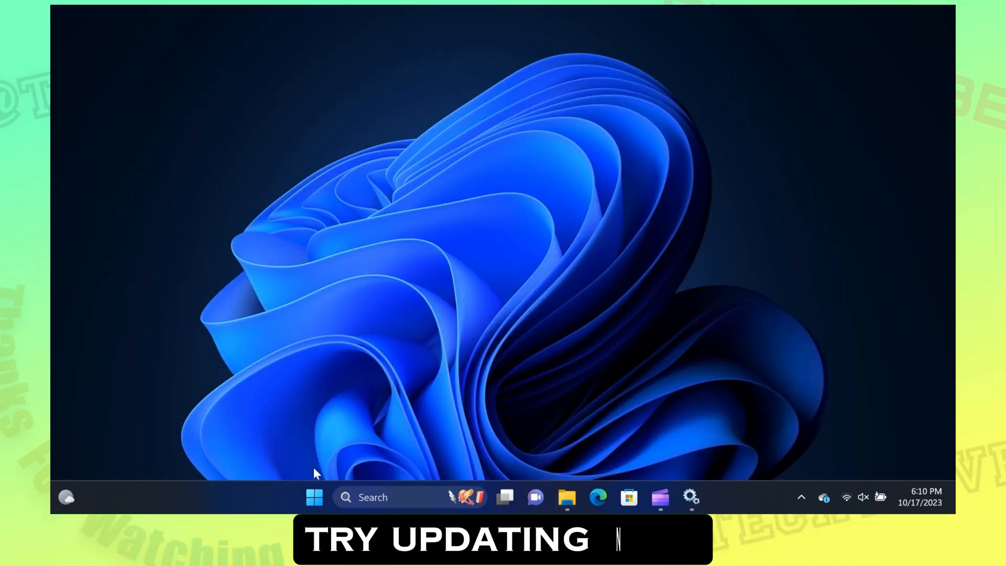
- Bring up Settings from the Start menu to reach the Windows Update page
click(314, 497)
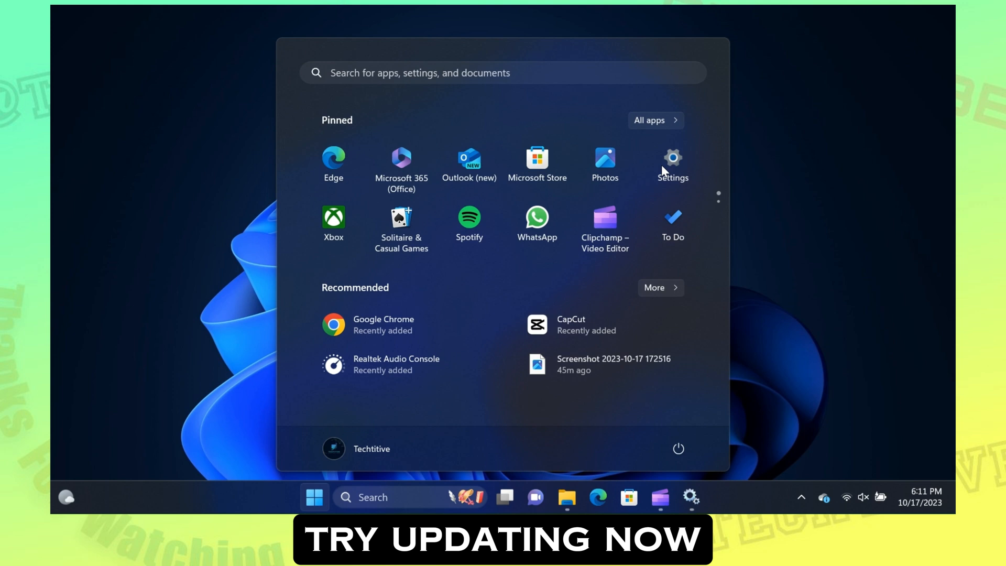
click(673, 160)
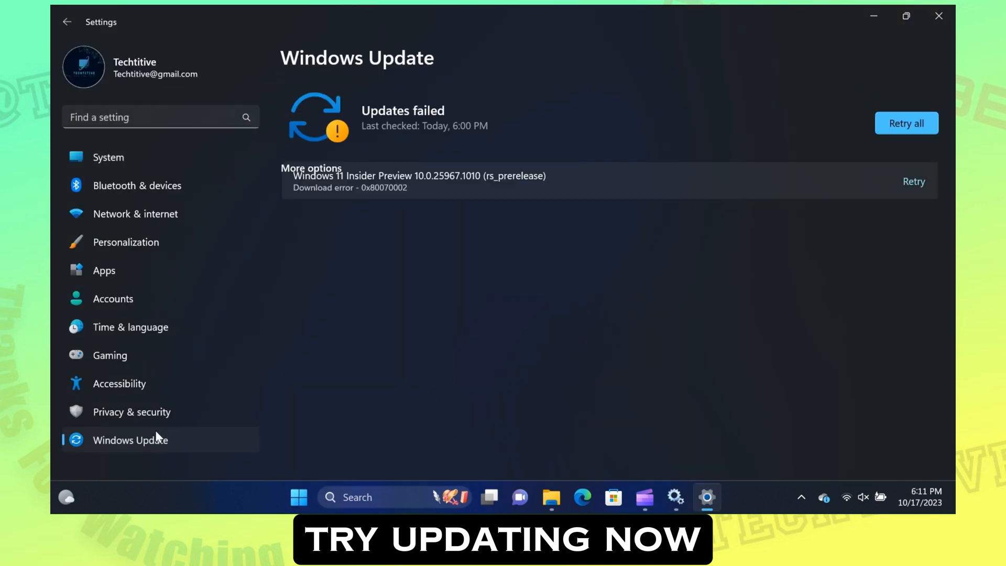
- Retry the failed update and start downloading the Windows 11 Insider Preview update
click(906, 123)
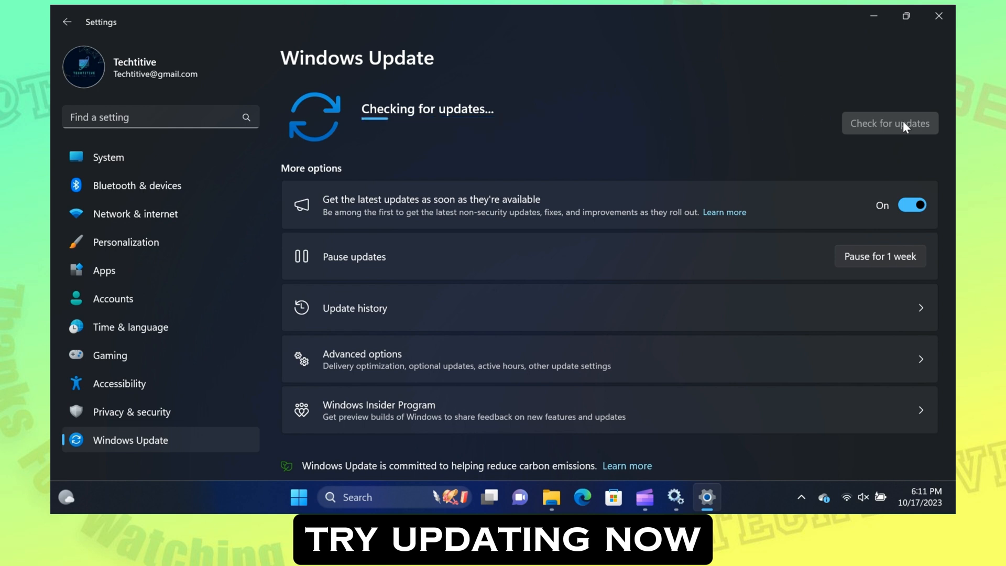
click(889, 123)
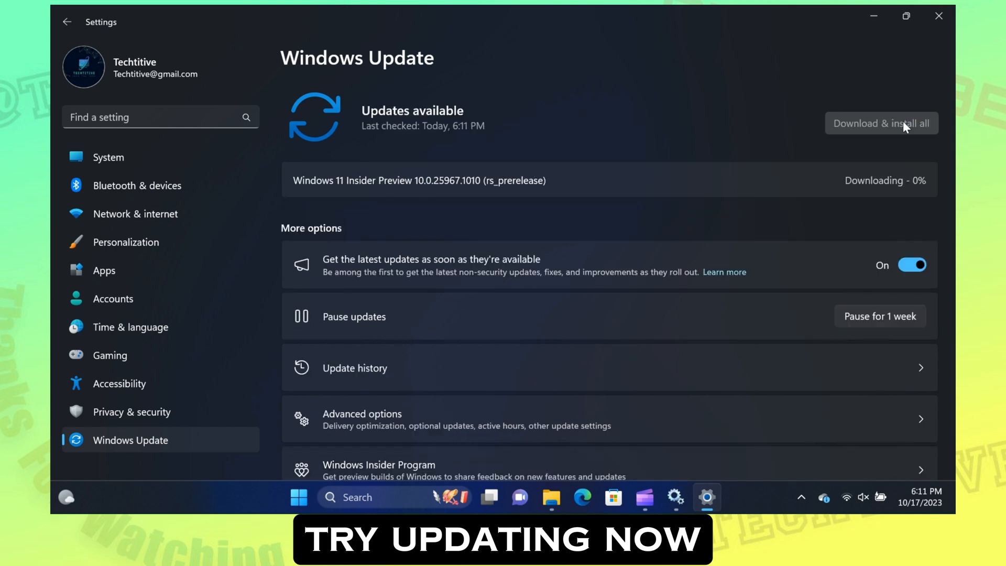